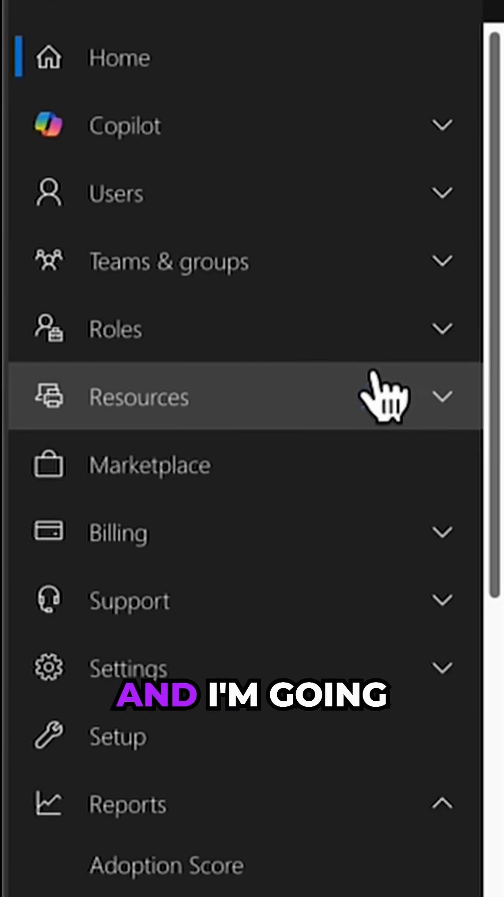
mouse_move(120, 552)
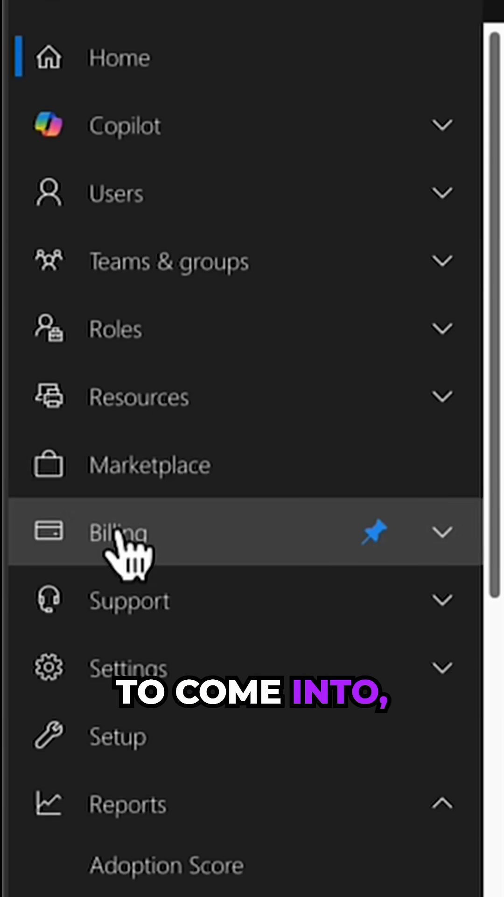
Step: Expand Billing in the left navigation and go to Licenses
click(119, 532)
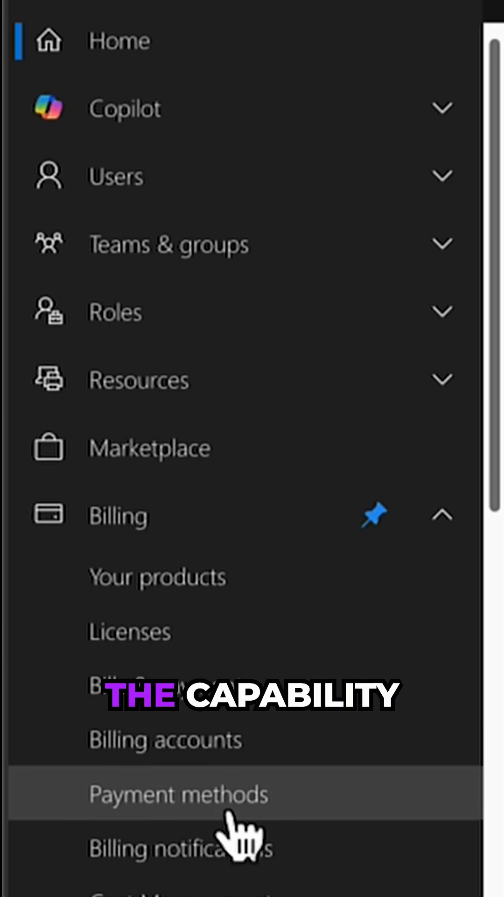
click(129, 632)
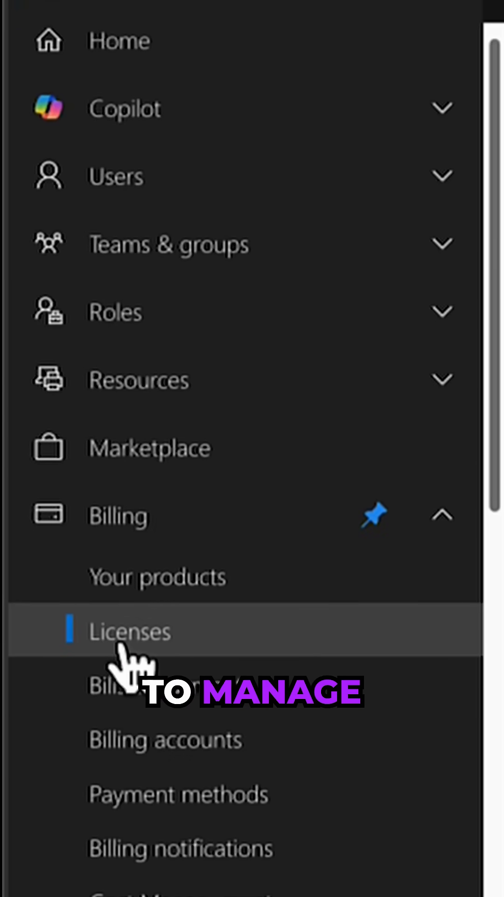
Step: Browse the subscribed products on the Licenses page, then view the license requests
click(130, 631)
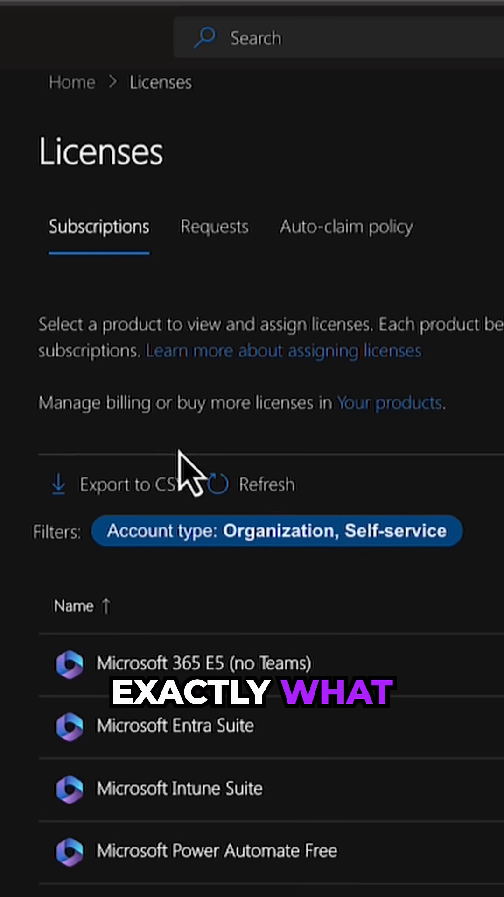
scroll(down, 3)
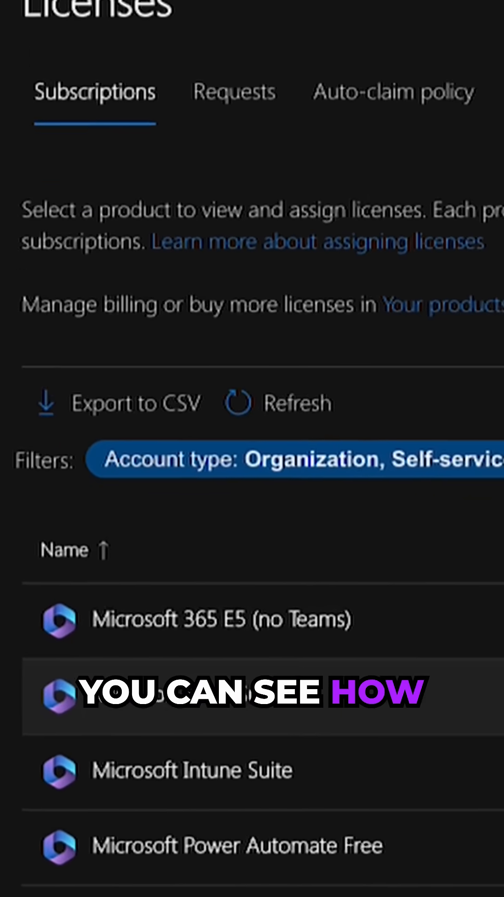
scroll(down, 3)
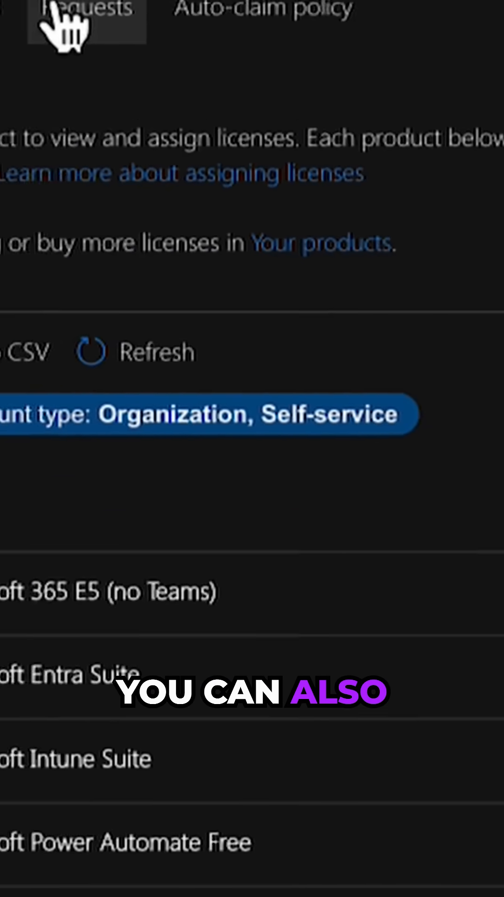
click(223, 240)
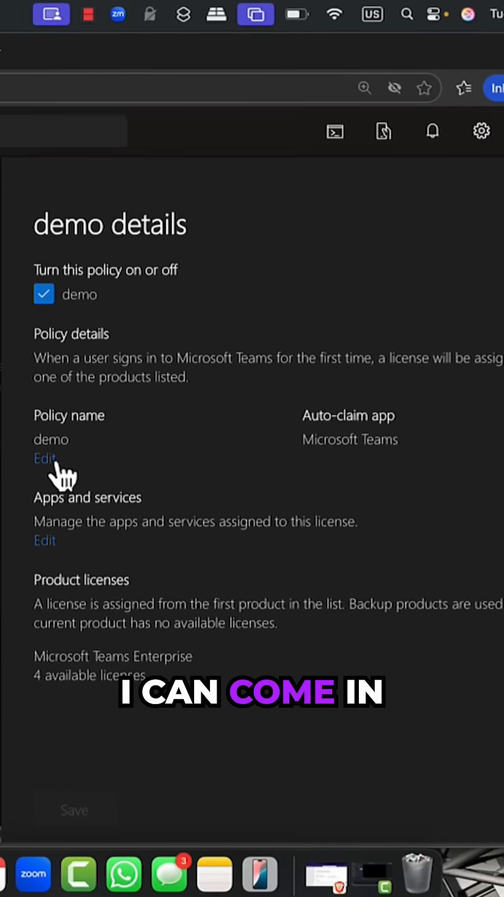
Step: Show the Teams Enterprise apps and services included in the 'demo' policy
click(45, 540)
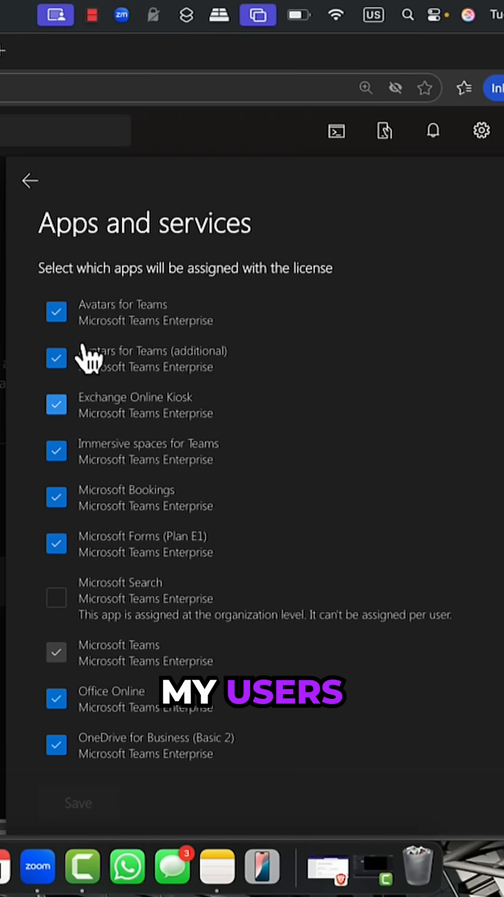
mouse_move(30, 180)
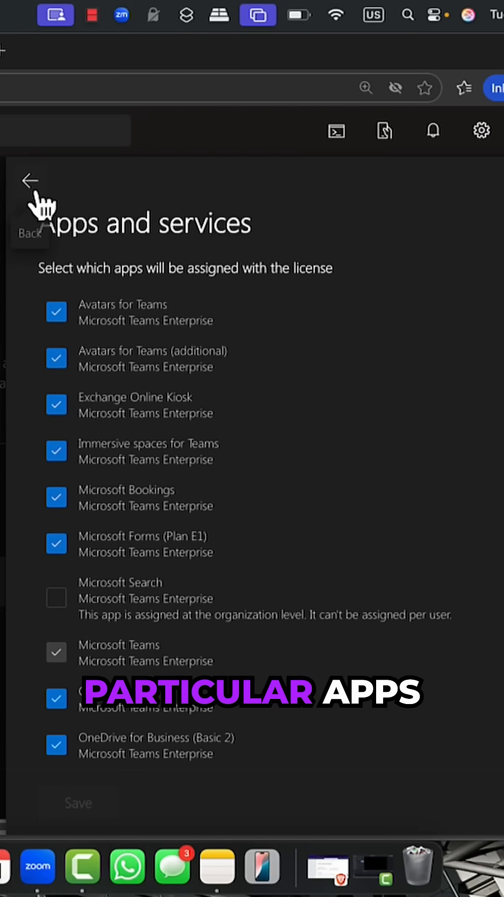
Step: Return to the auto-claim policy list containing the 'demo' Microsoft Teams policy
click(30, 180)
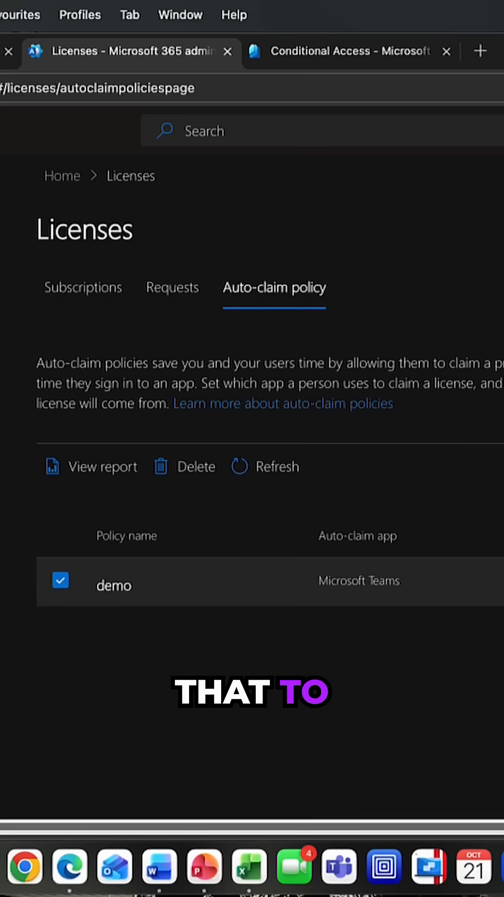
mouse_move(295, 434)
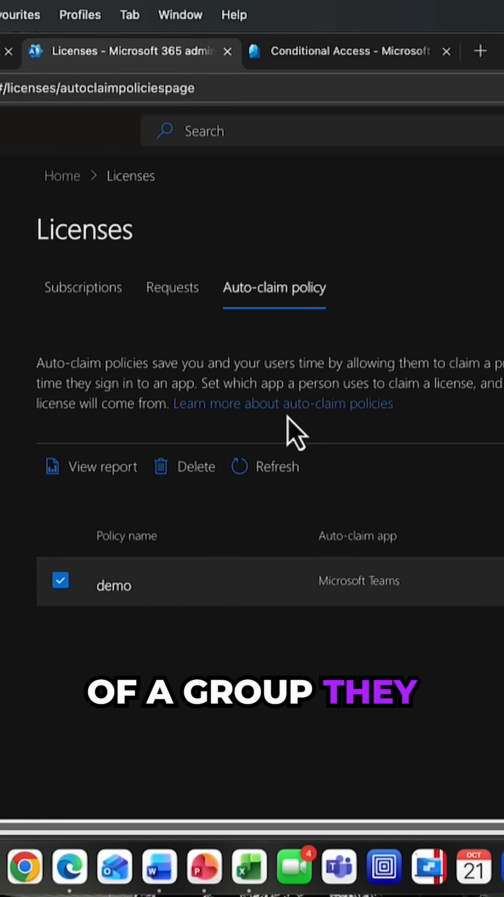
mouse_move(201, 349)
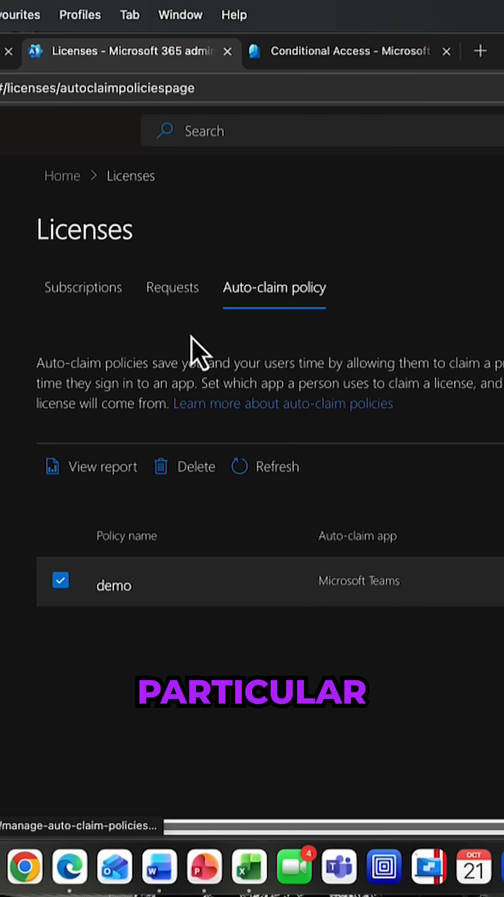
Step: Open the Microsoft Intune Suite license page from the Subscriptions list
click(82, 287)
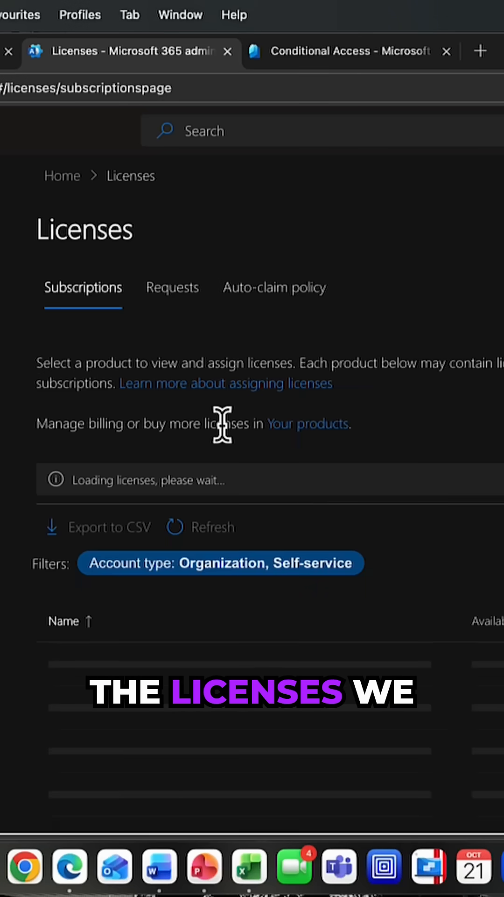
scroll(up, 3)
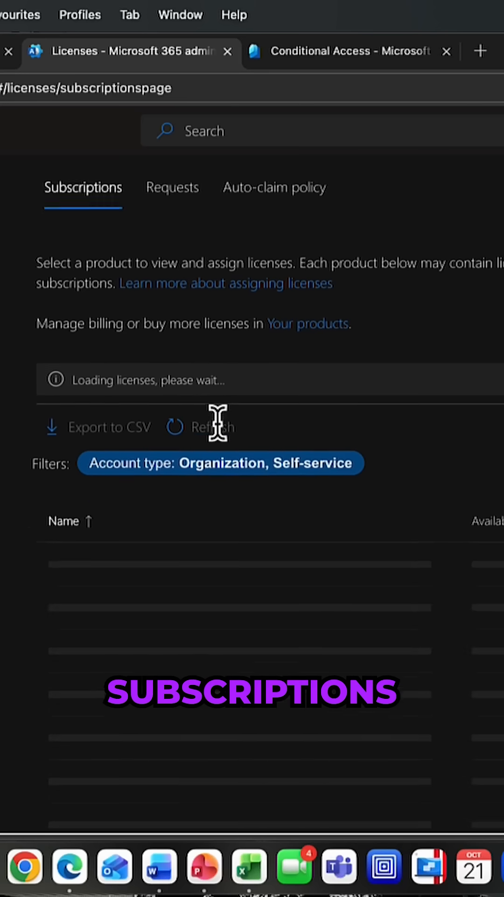
scroll(down, 3)
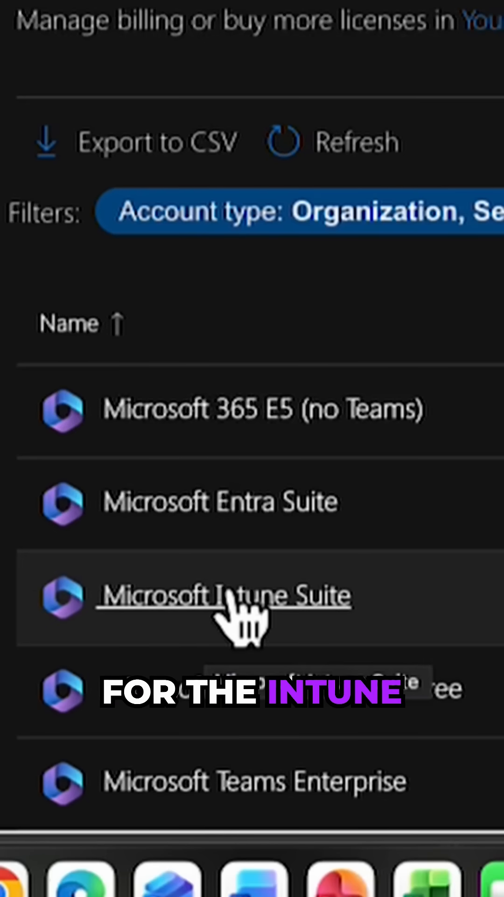
click(232, 594)
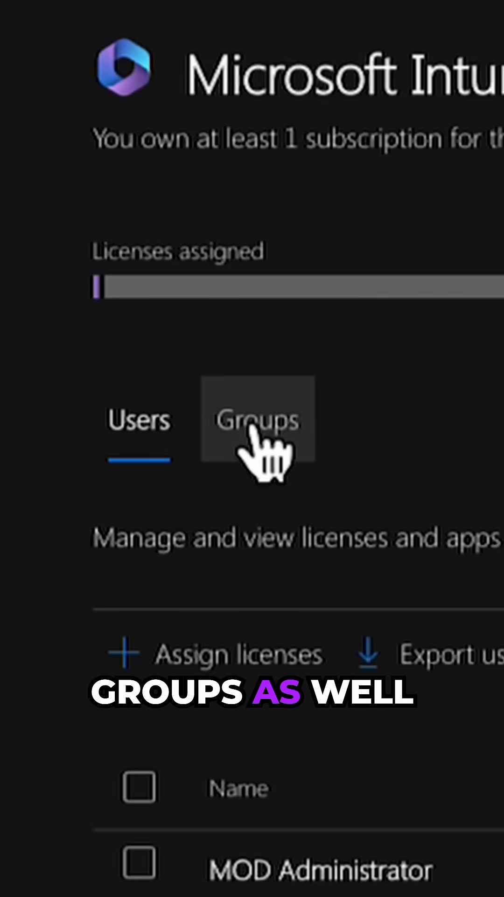
Step: Assign Microsoft Intune Suite licenses to the Oslo Supporrt group from the Groups tab
click(269, 406)
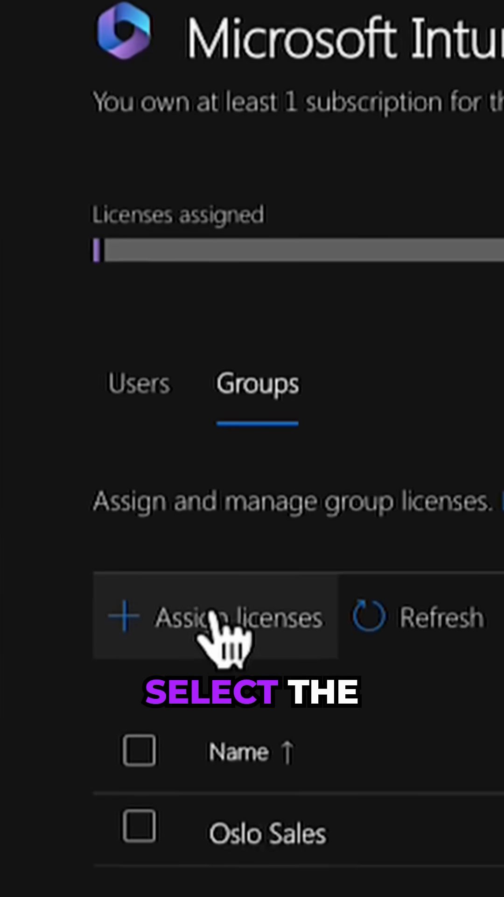
click(229, 618)
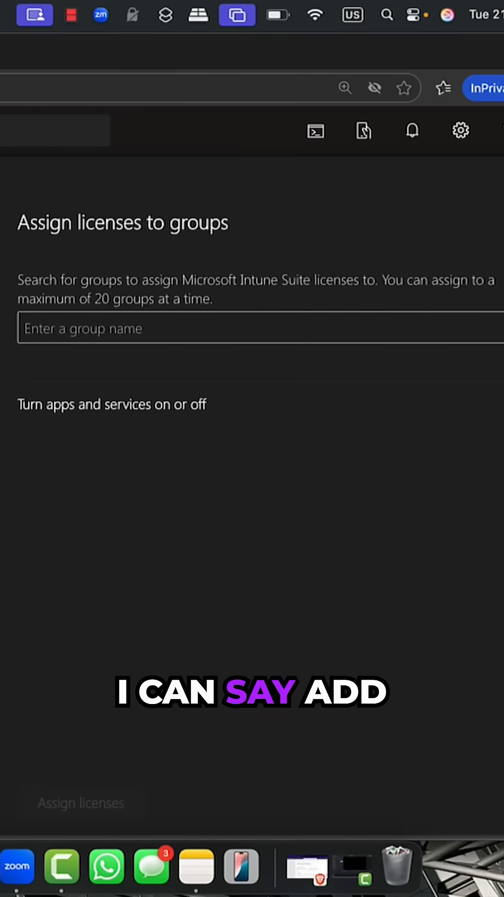
click(257, 328)
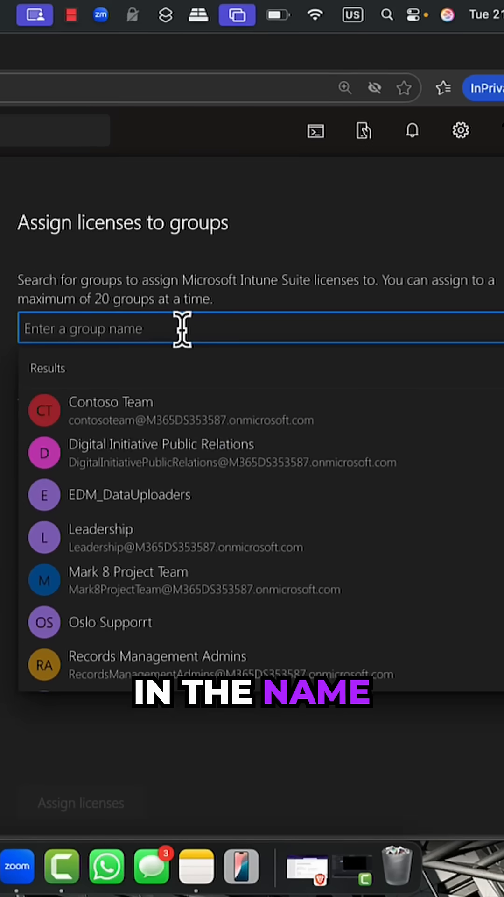
scroll(down, 3)
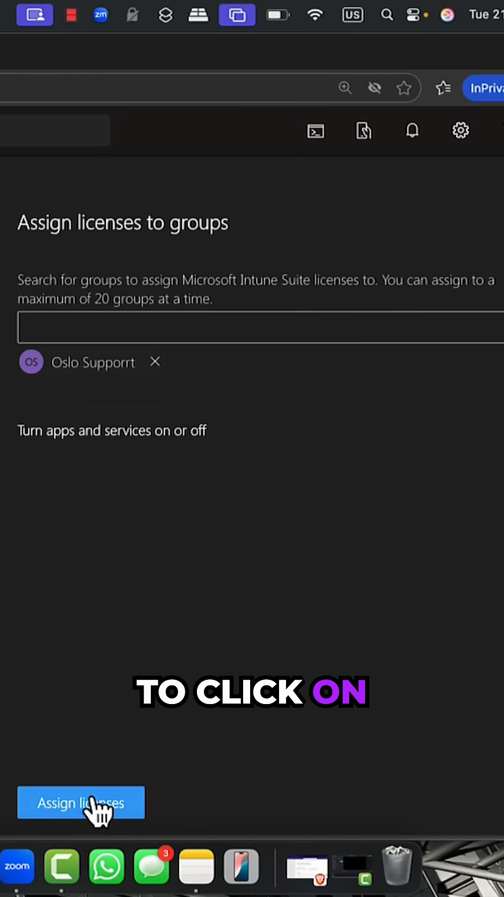
click(80, 803)
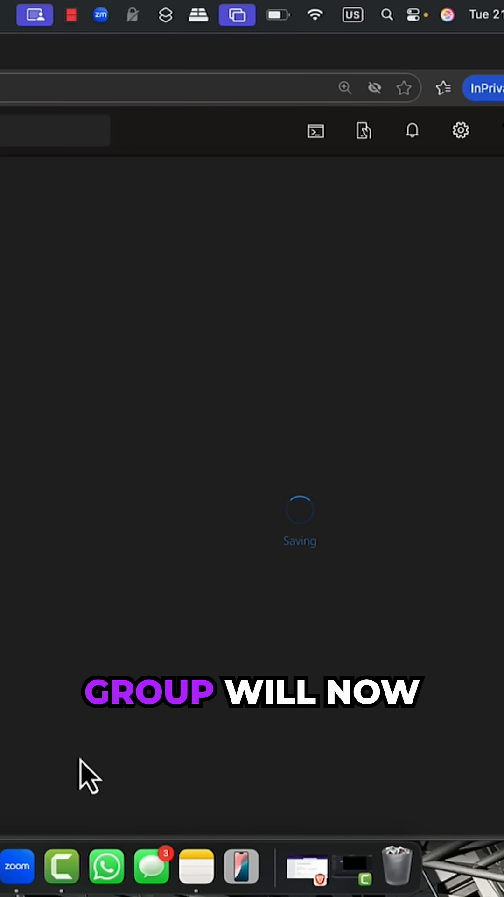